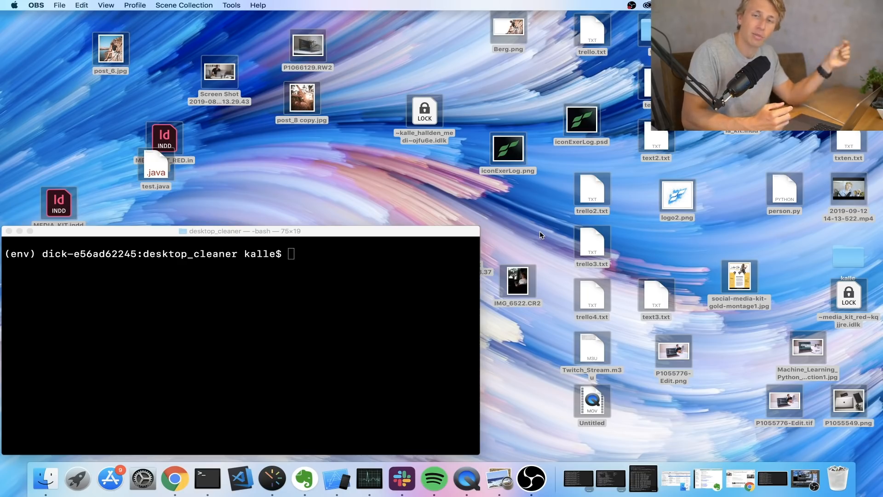
mouse_move(509, 235)
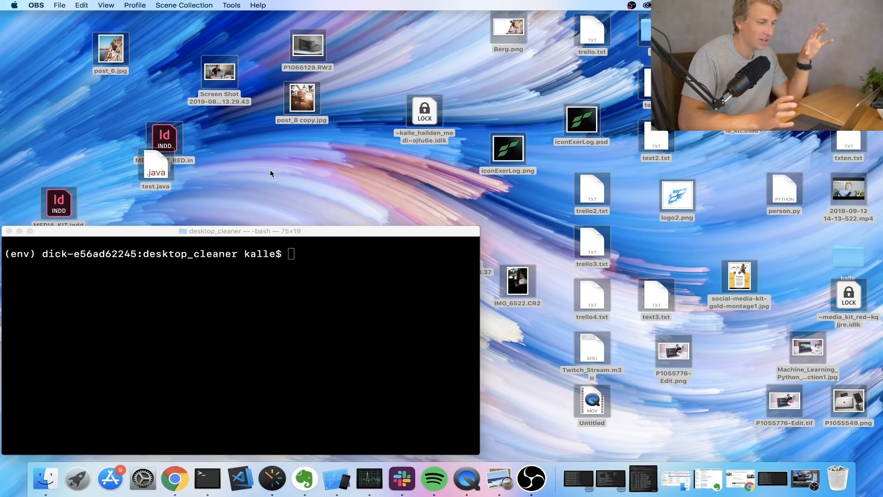
mouse_move(48, 105)
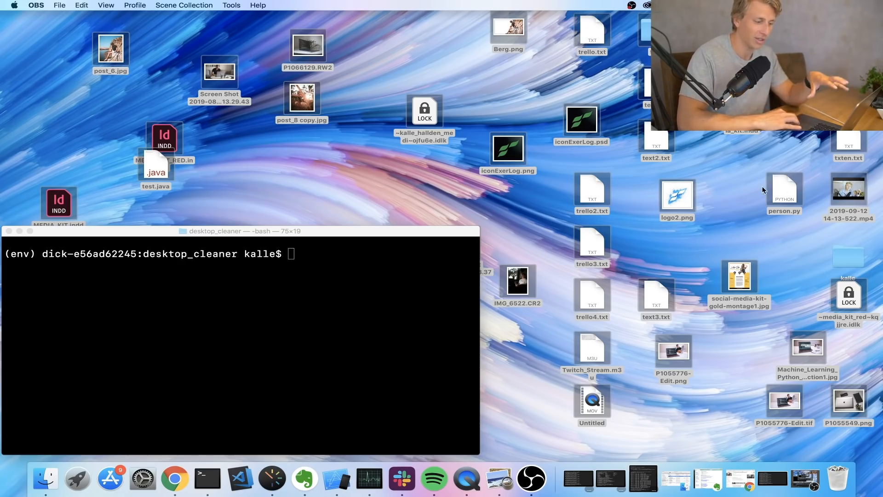
mouse_move(725, 189)
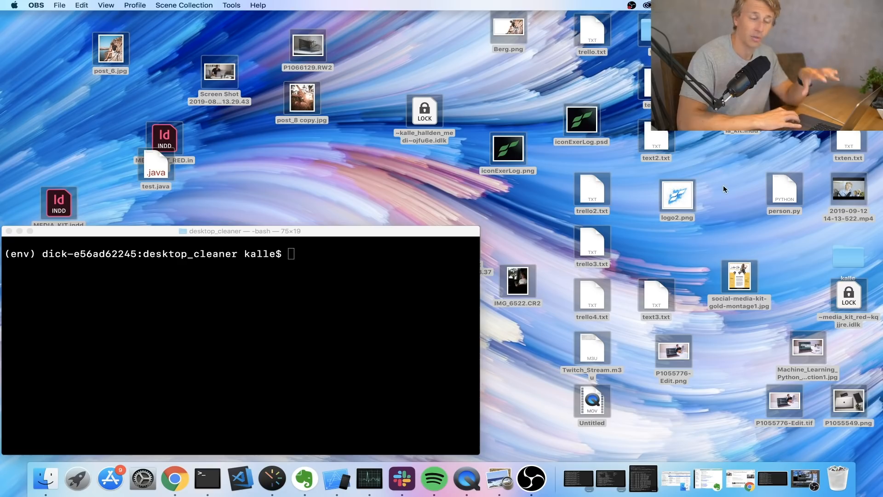
mouse_move(321, 241)
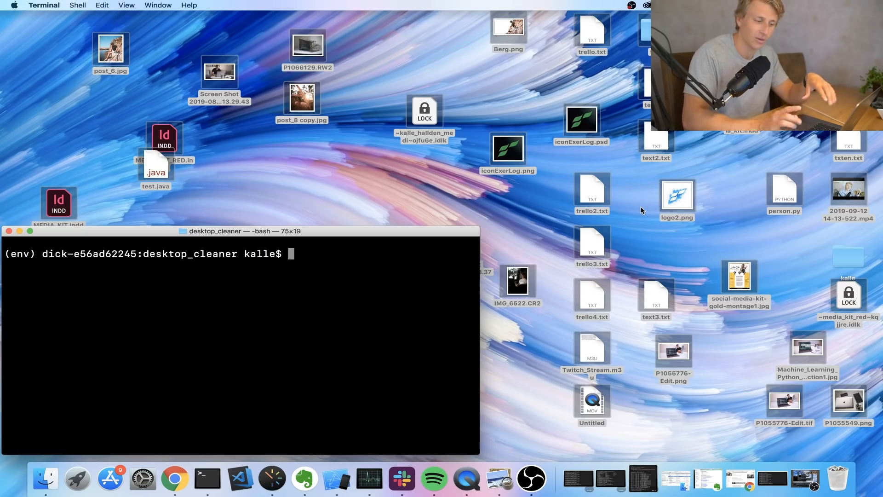
- Run 'python cleandesk.py' and view the desktop, now holding only the kalle folder
left_click(847, 256)
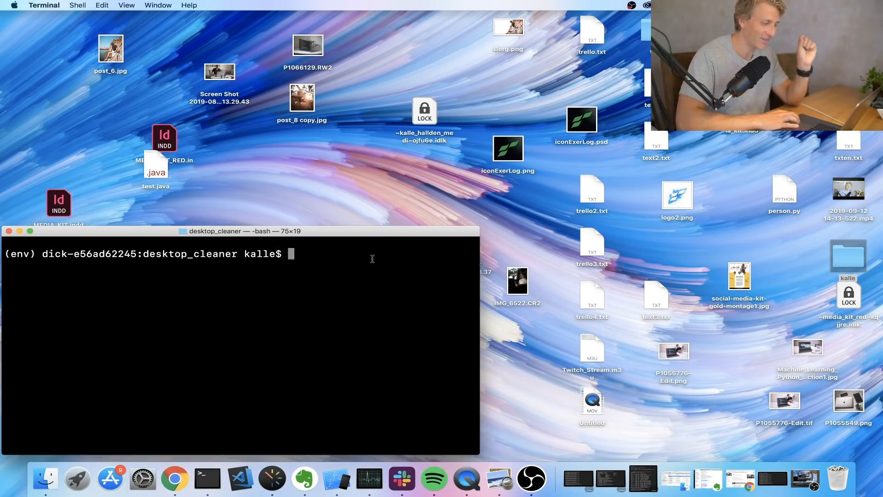
type("py")
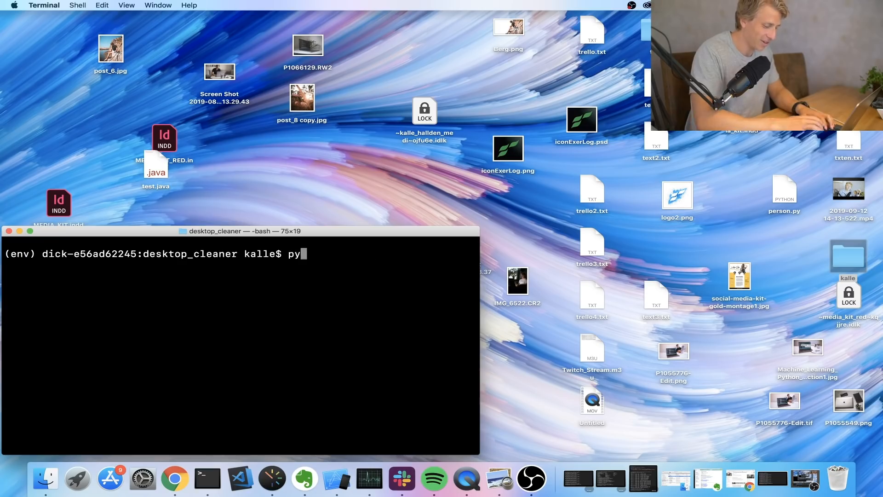
type("thon")
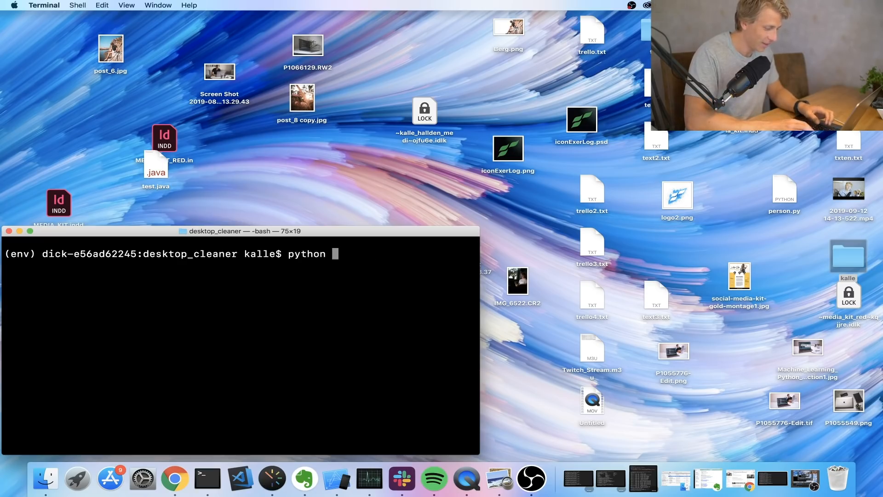
type("cleandesk.py")
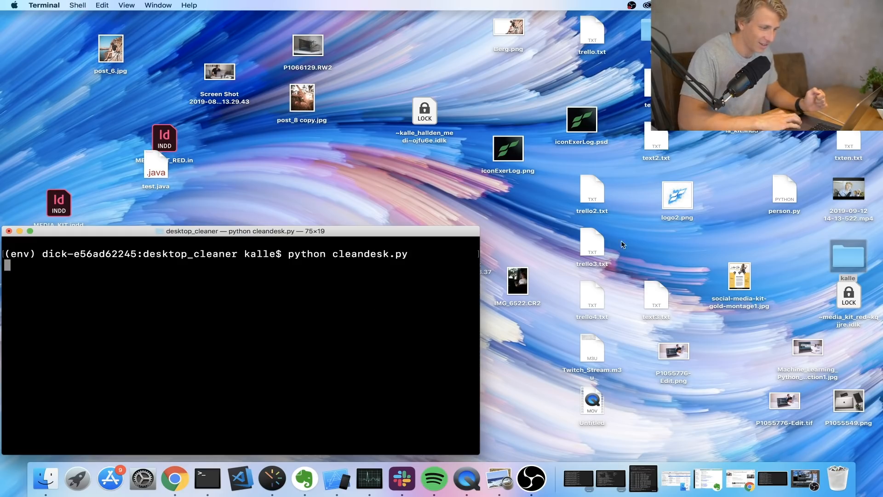
left_click(677, 197)
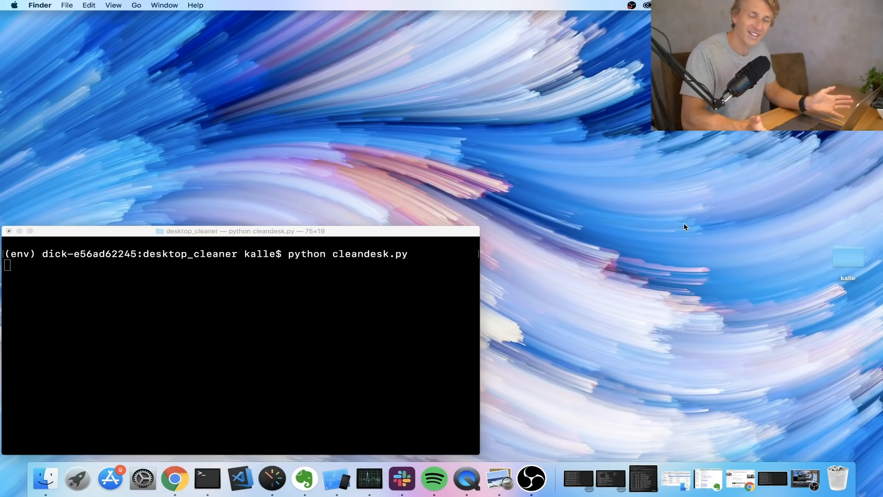
mouse_move(419, 253)
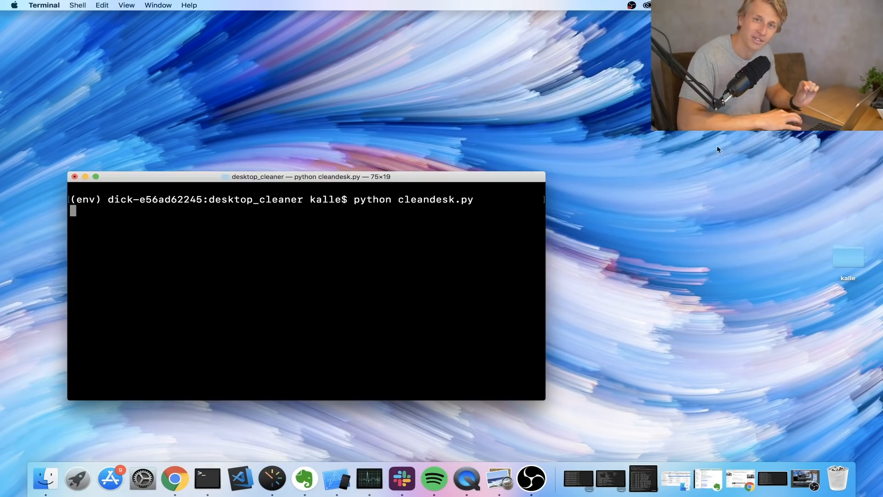
mouse_move(865, 276)
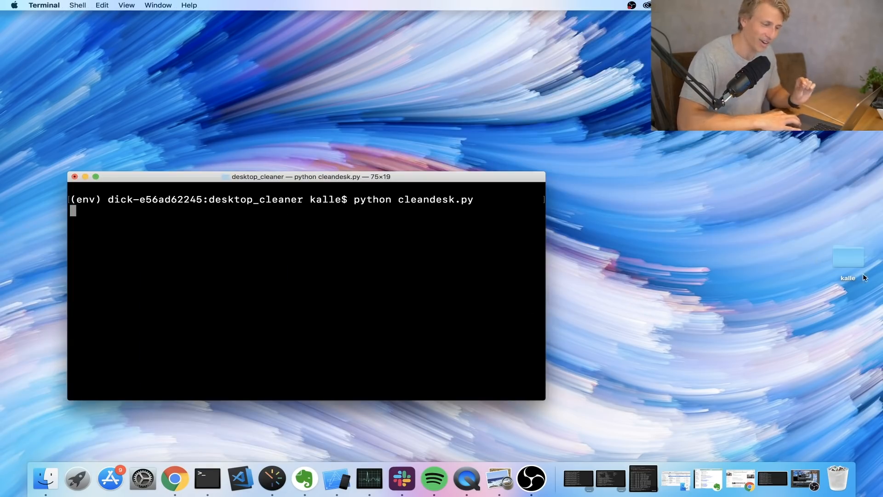
- Open kalle > Media > Images > 2019 > 09 to inspect the sorted images
double_click(847, 256)
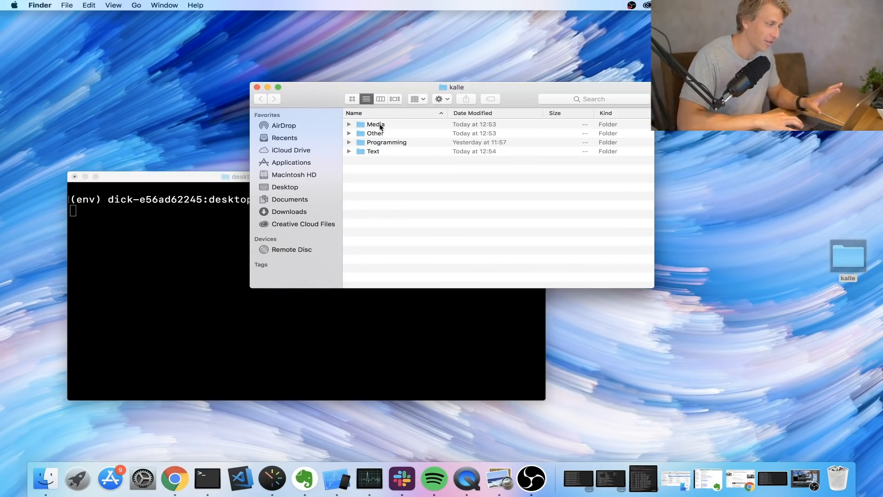
double_click(376, 124)
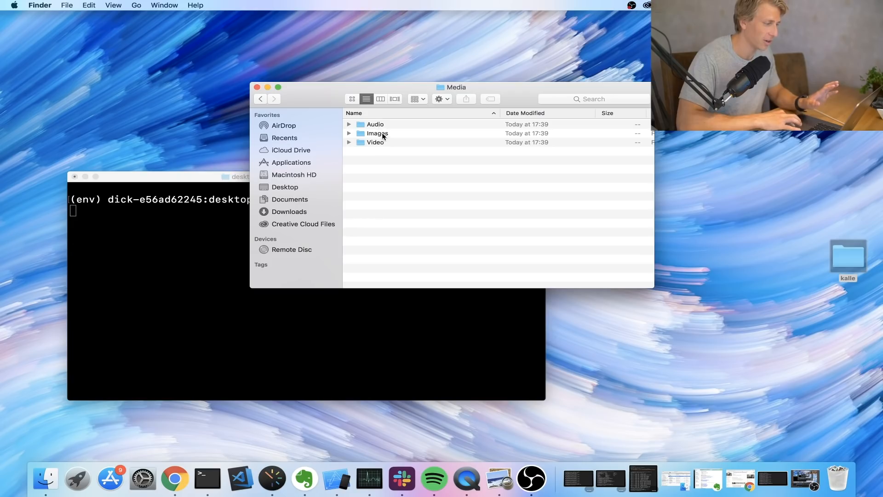
double_click(377, 133)
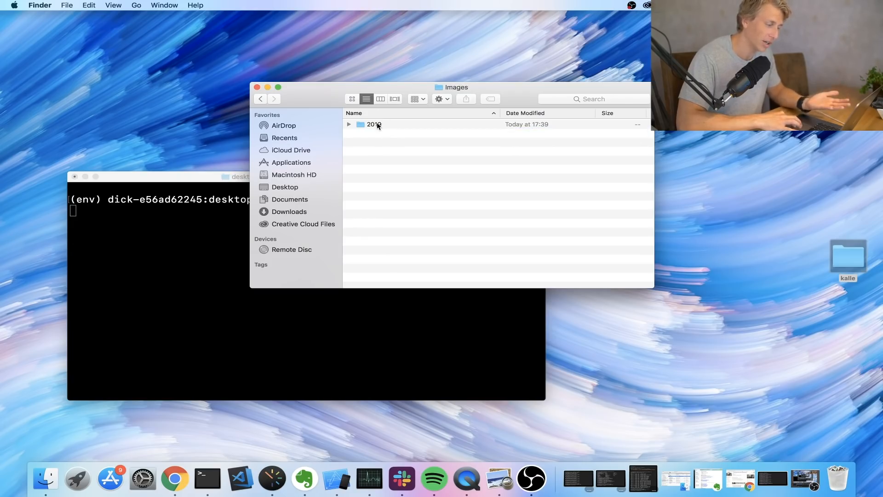
double_click(373, 124)
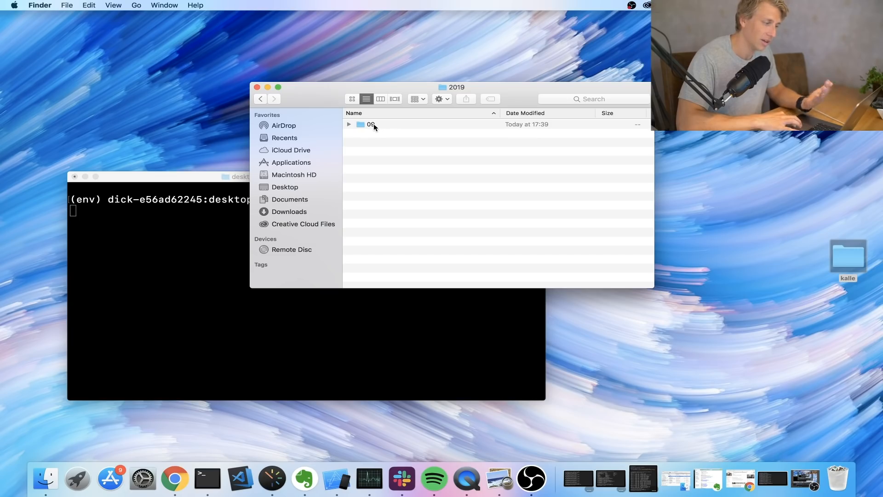
double_click(371, 124)
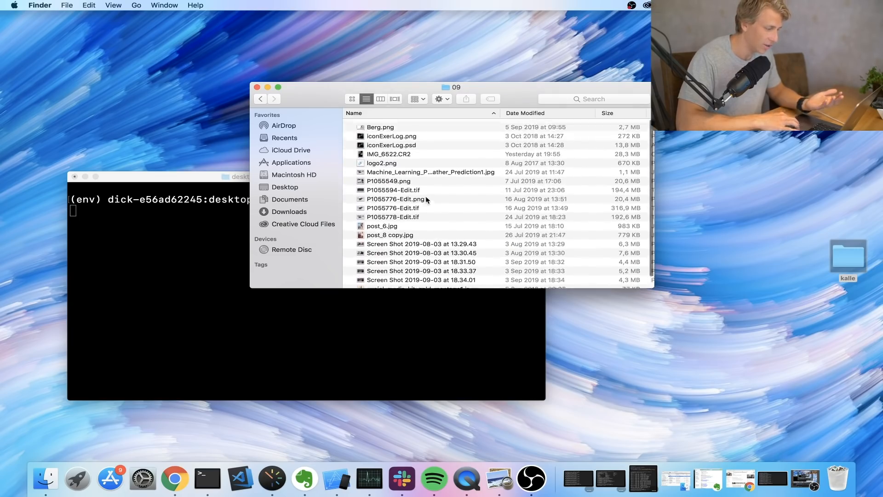
scroll("down", 3)
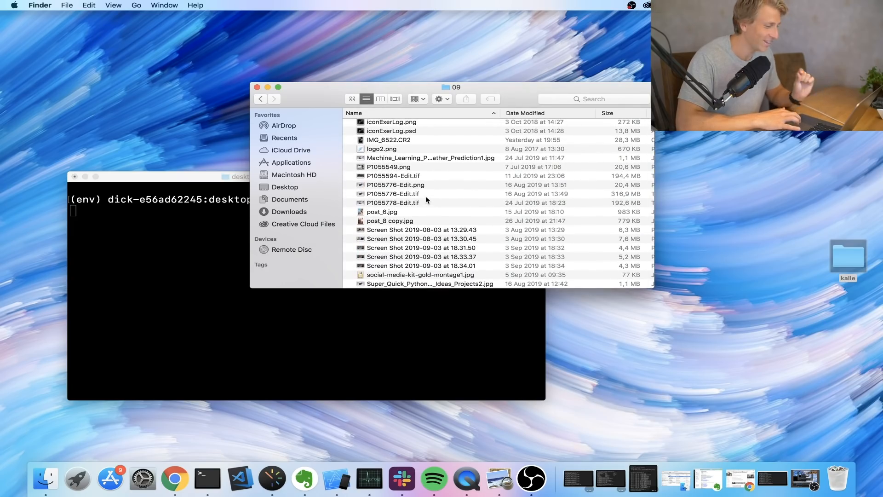
- Return to Media and open Video > 2019 > 09 to check the sorted videos
left_click(261, 99)
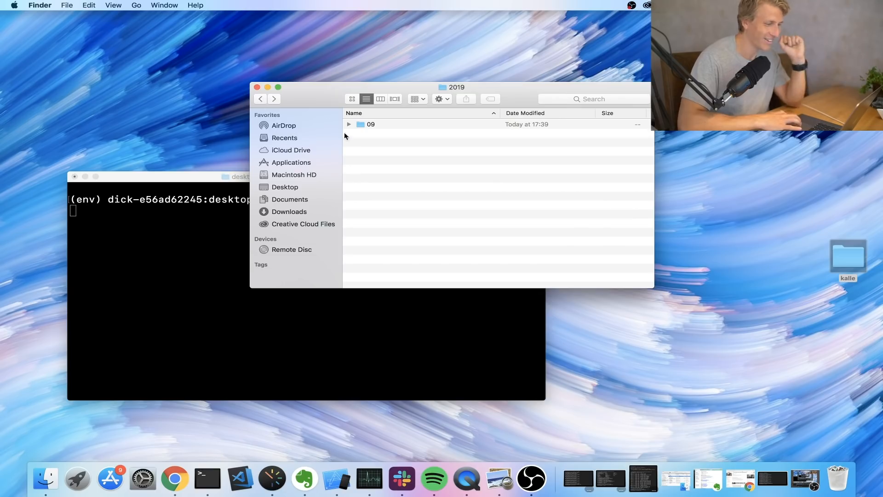
left_click(260, 98)
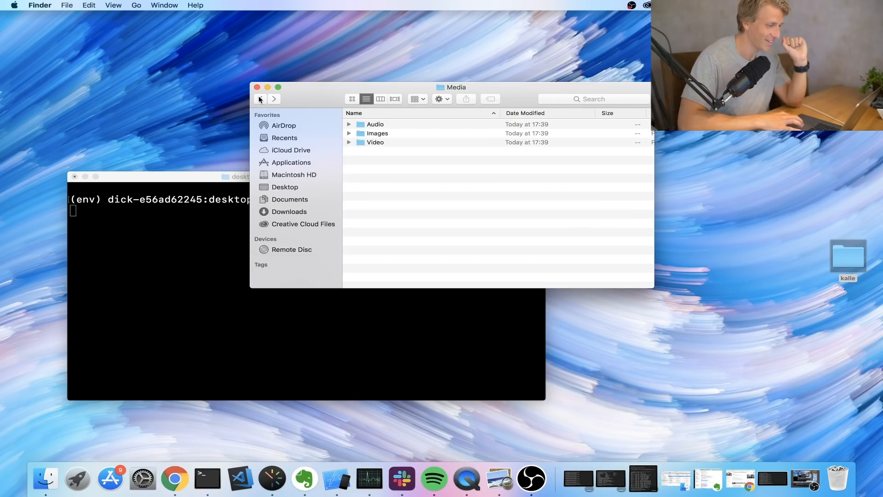
left_click(375, 142)
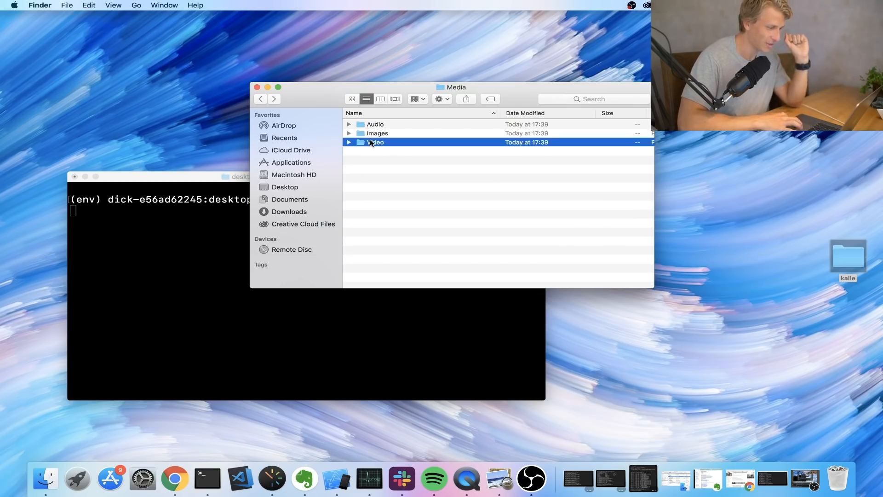
double_click(375, 142)
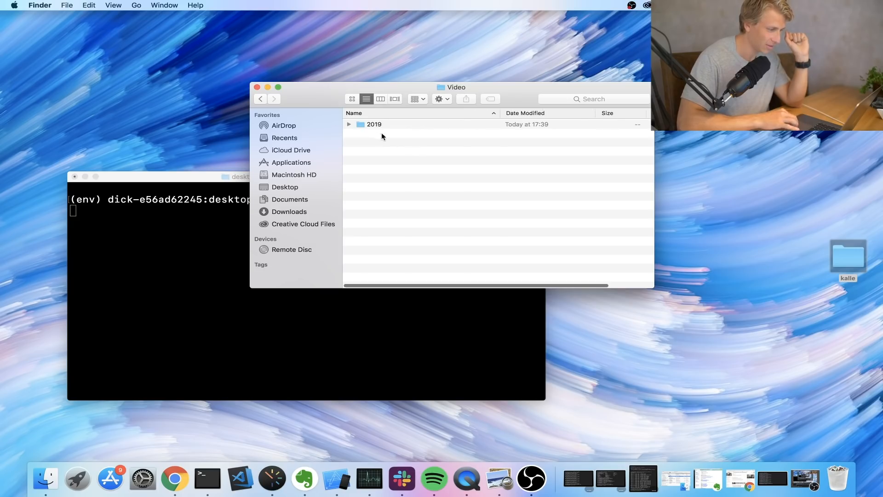
double_click(374, 123)
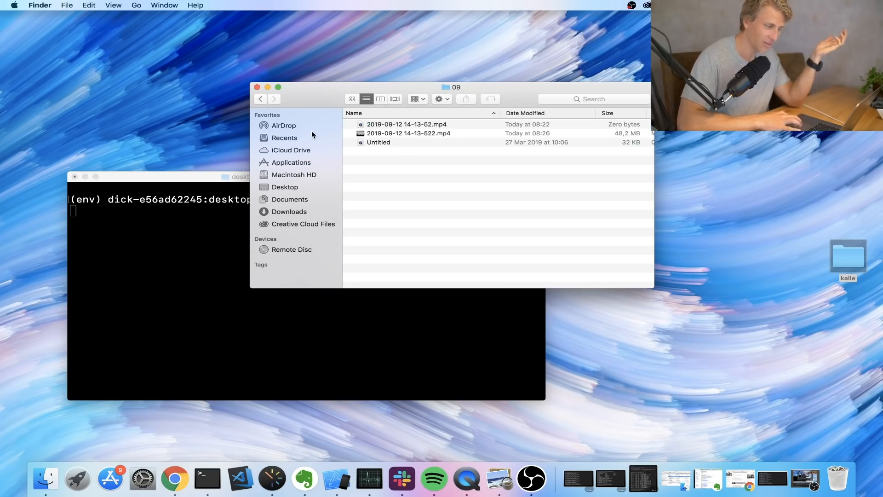
left_click(261, 98)
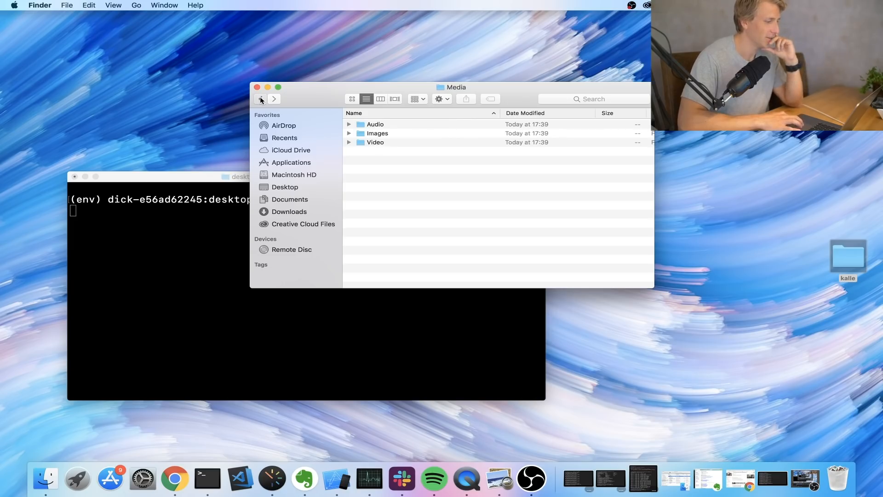
left_click(261, 98)
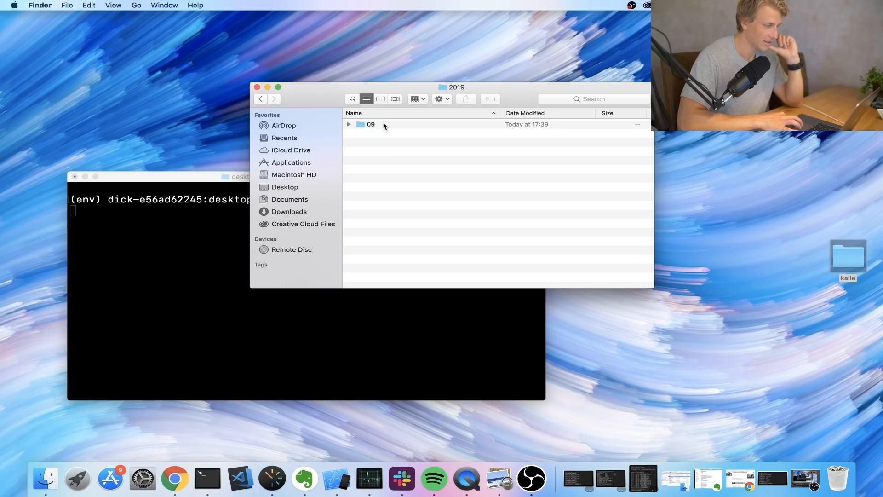
double_click(370, 124)
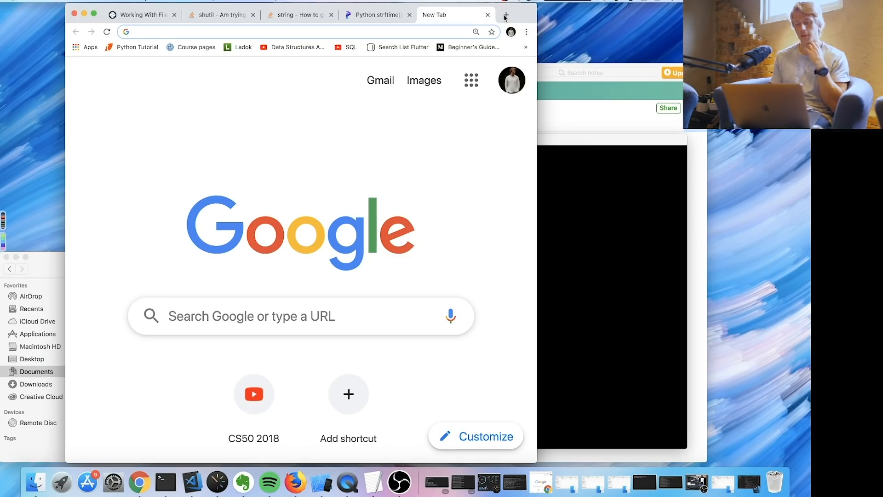
mouse_move(427, 30)
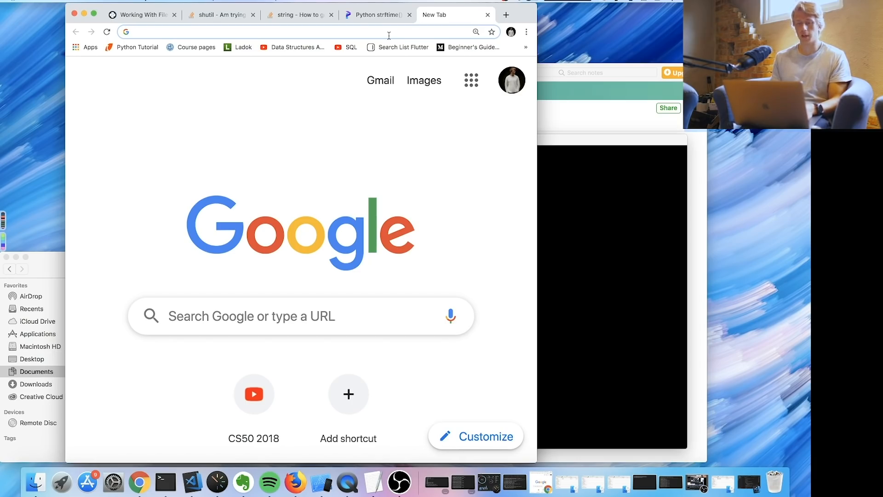
- Enter the search text 'add python to' on the new Google tab
type("add python to")
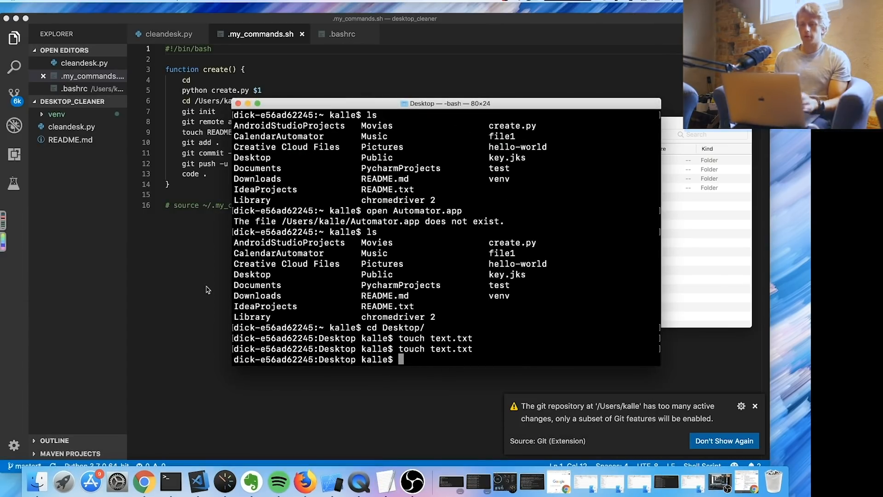
mouse_move(215, 220)
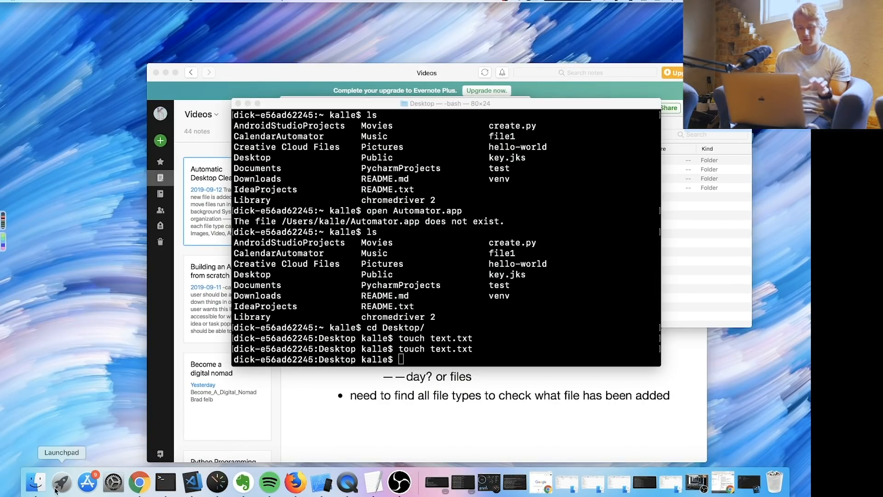
- Launch Automator from the Launchpad app grid
left_click(61, 483)
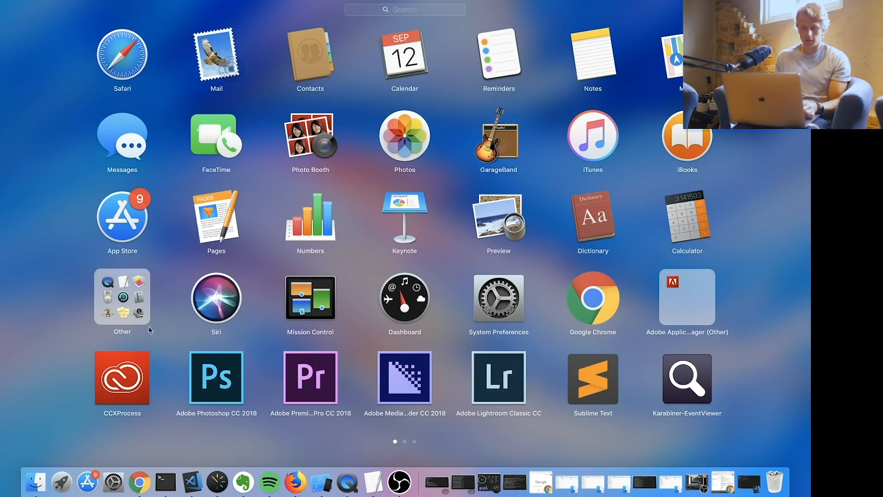
left_click(122, 297)
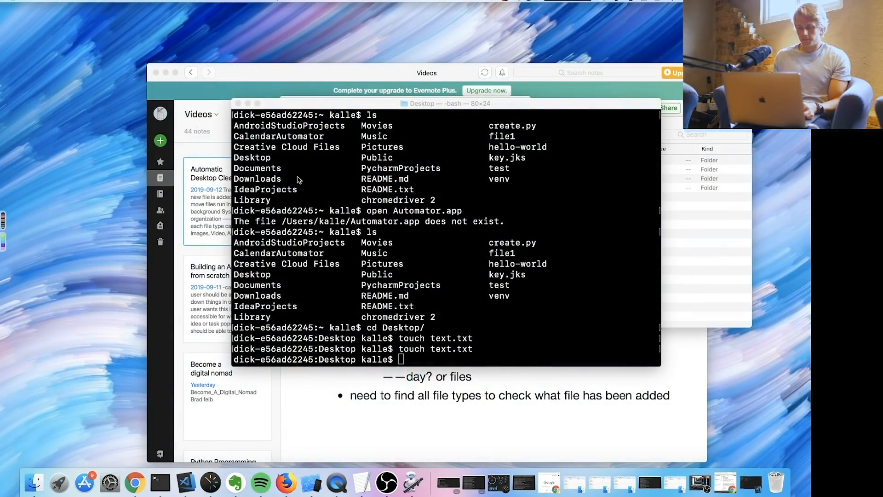
mouse_move(375, 352)
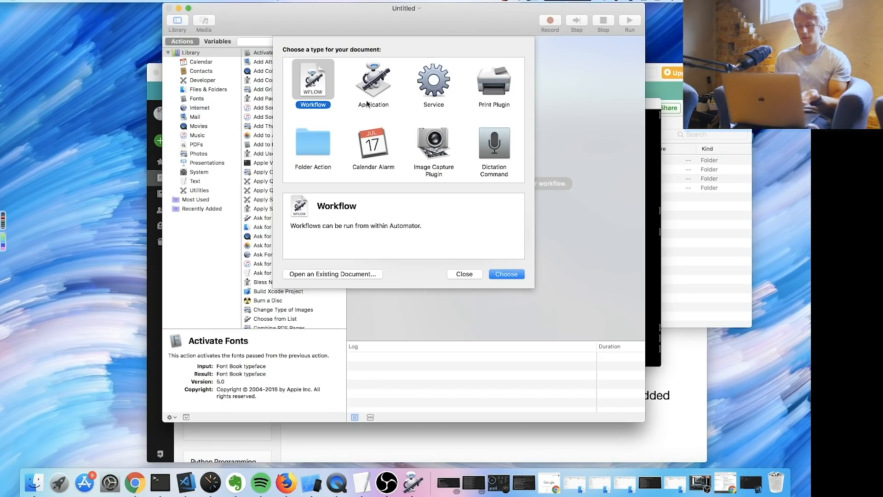
- Create a new Automator application with a Run Shell Script action from Utilities
left_click(373, 85)
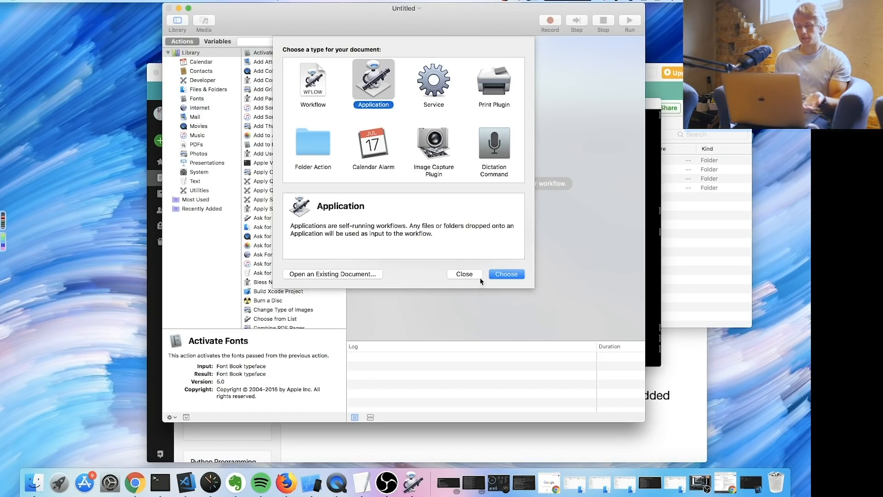
left_click(505, 274)
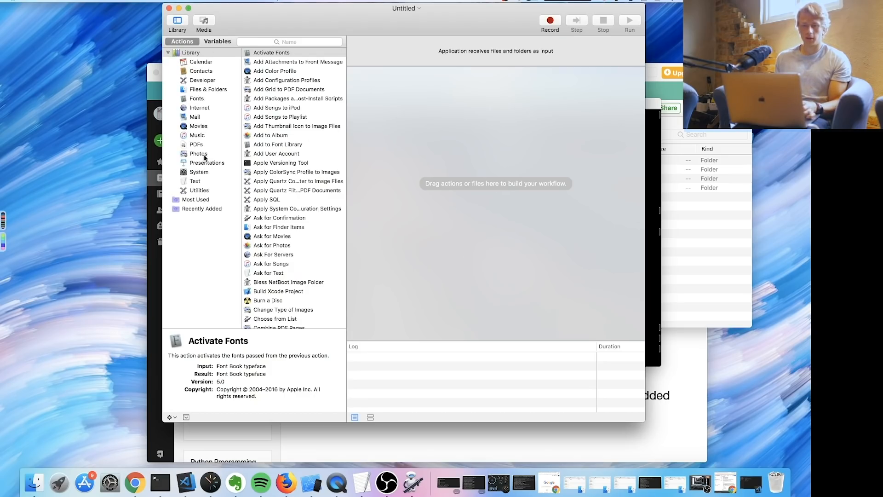
left_click(199, 190)
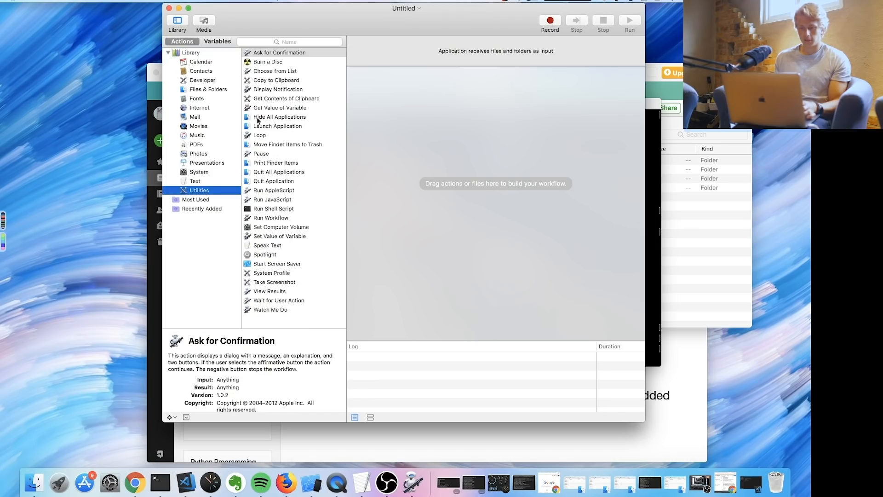
mouse_move(273, 227)
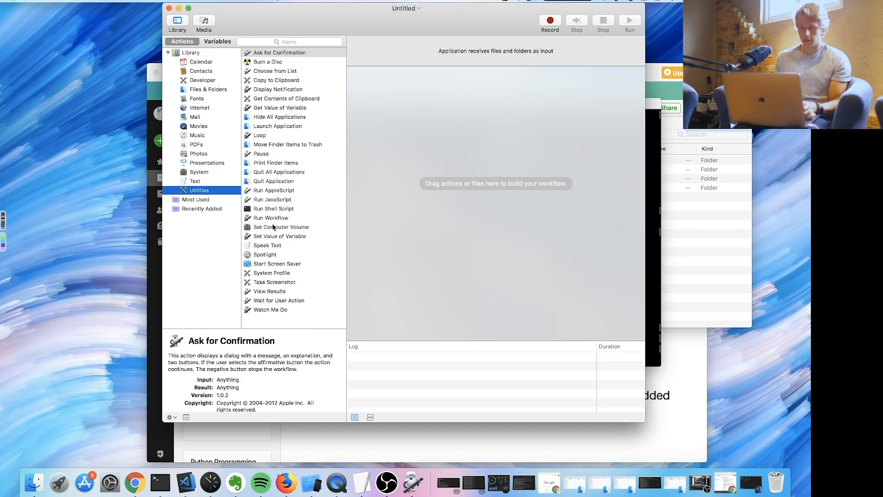
left_click(273, 209)
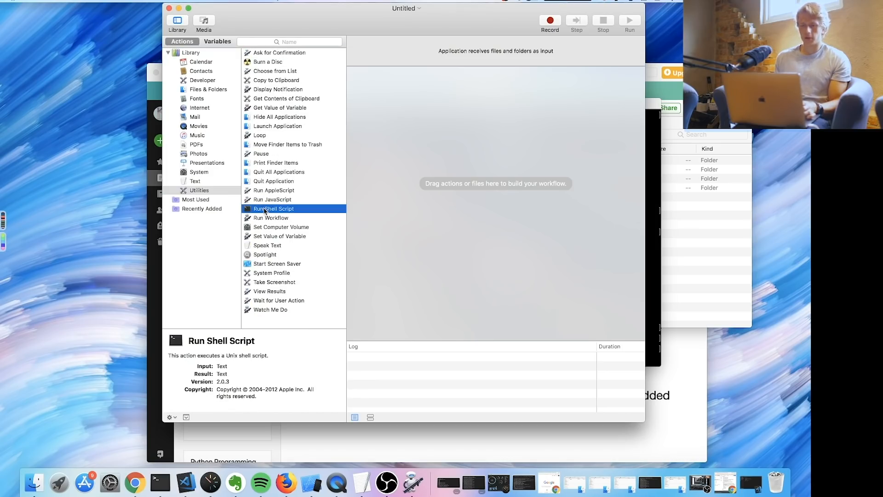
double_click(274, 208)
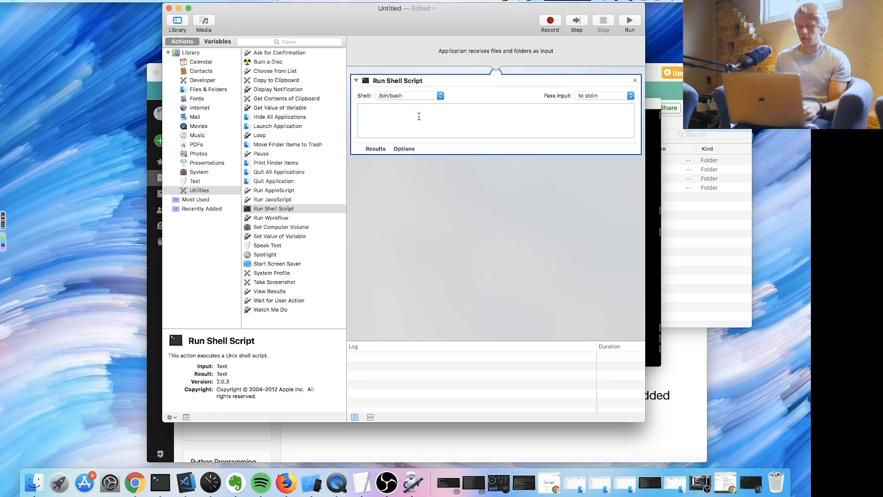
- Write a two-line script: cd into /Users/kalle/ and run python mypython.py
type("dfslgfglr")
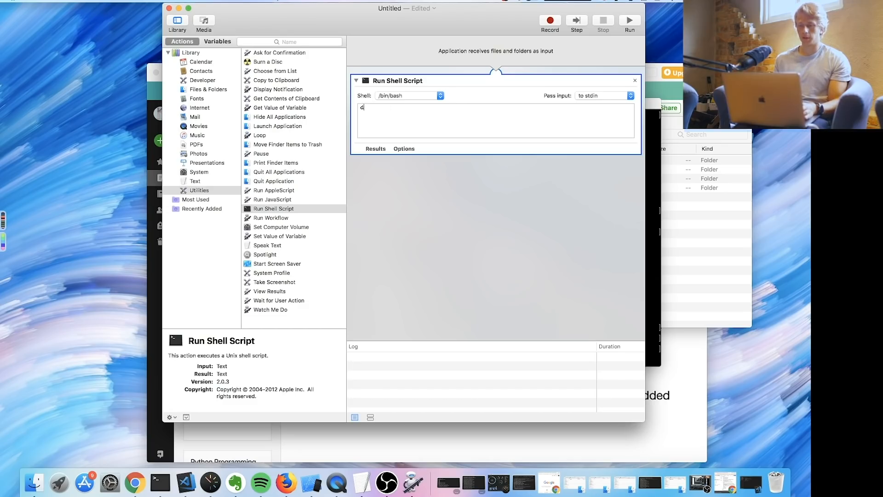
type("d")
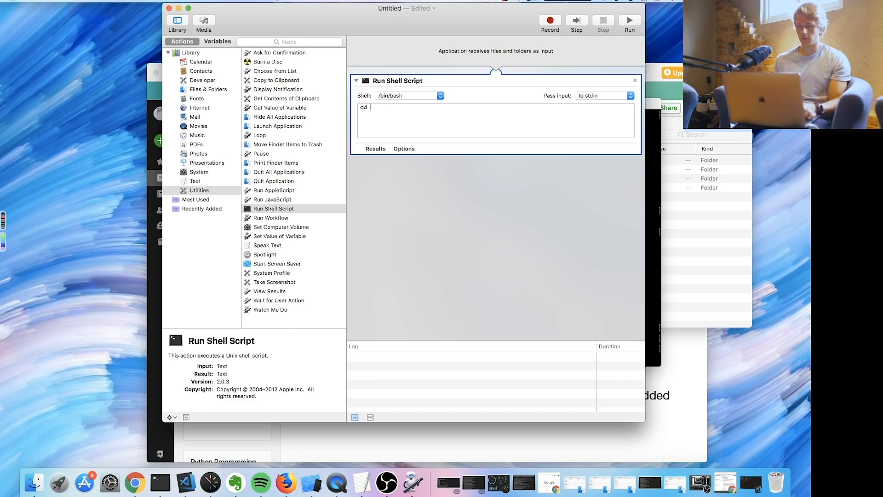
type("/")
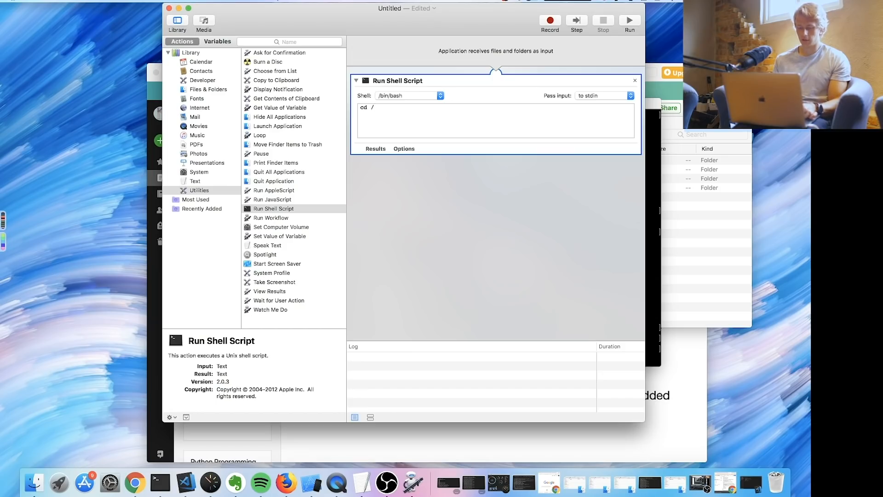
type("Uses")
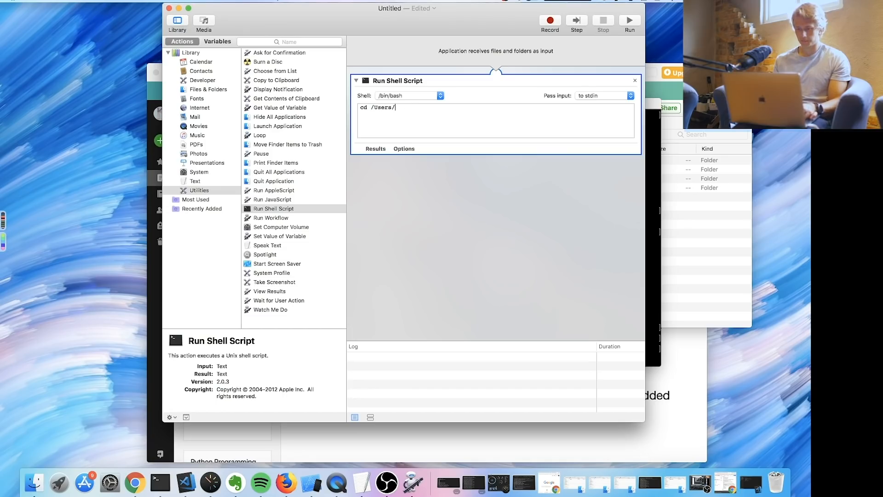
type("kalle/")
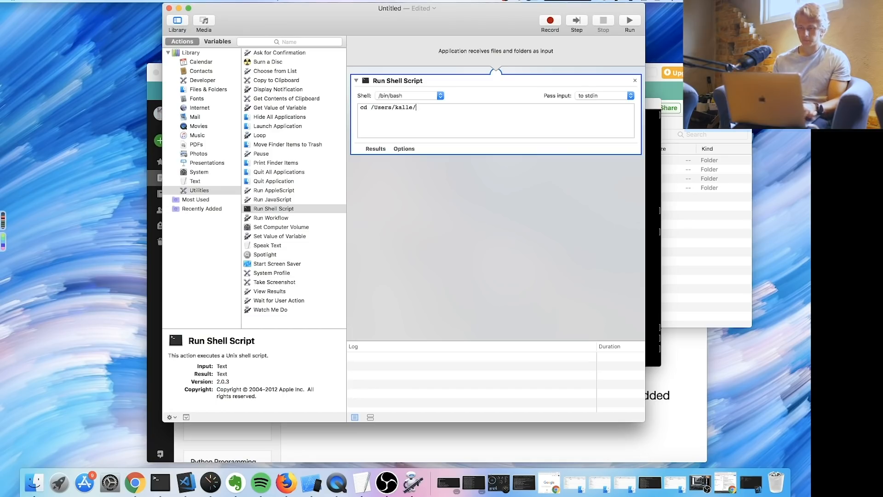
type("blabla")
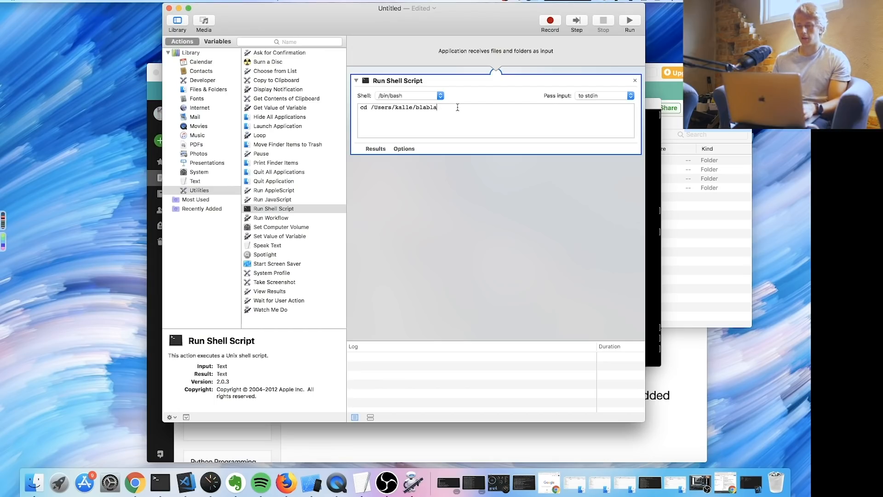
key("Return")
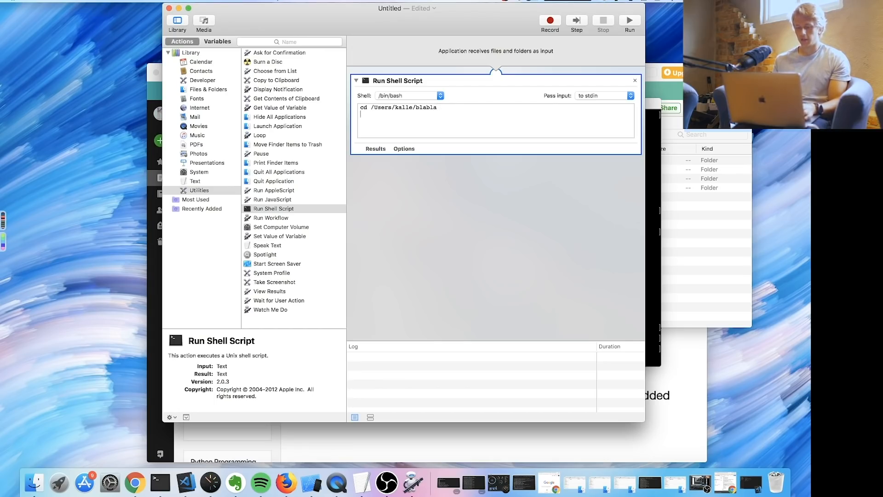
type("python")
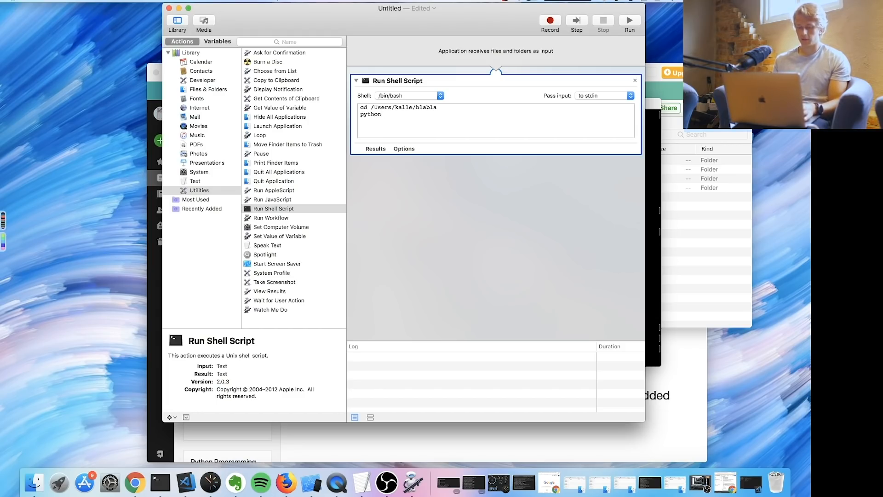
type("mypython.py")
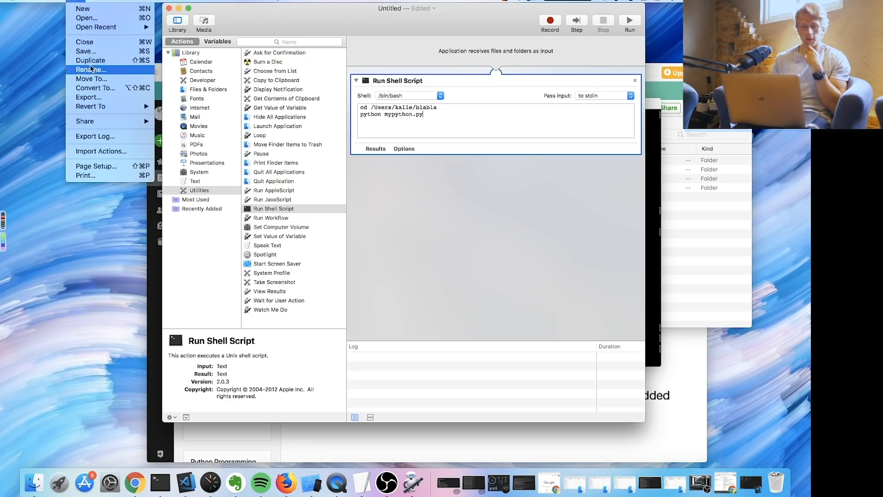
mouse_move(86, 51)
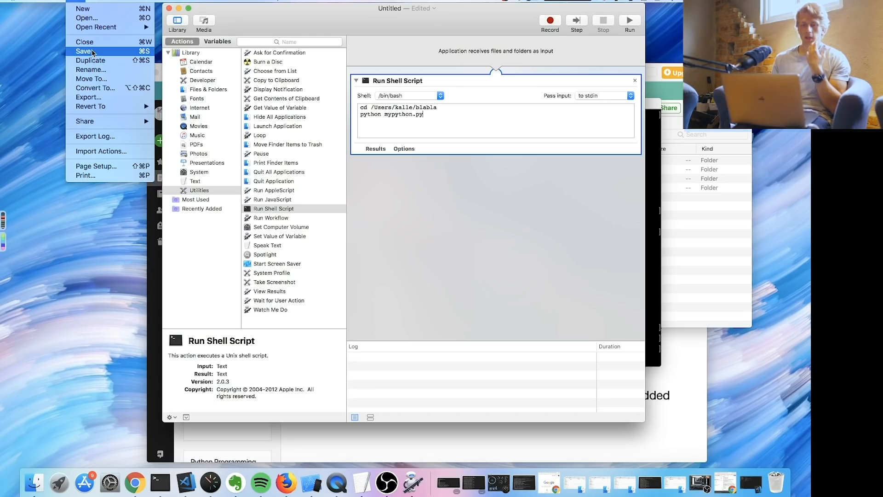
- Save the workflow as an application, entering its name
left_click(84, 51)
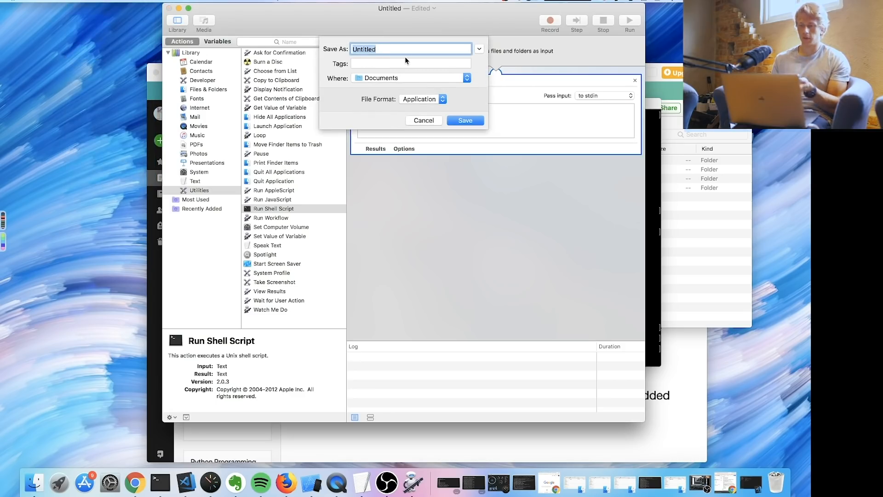
type("hfkdhsf")
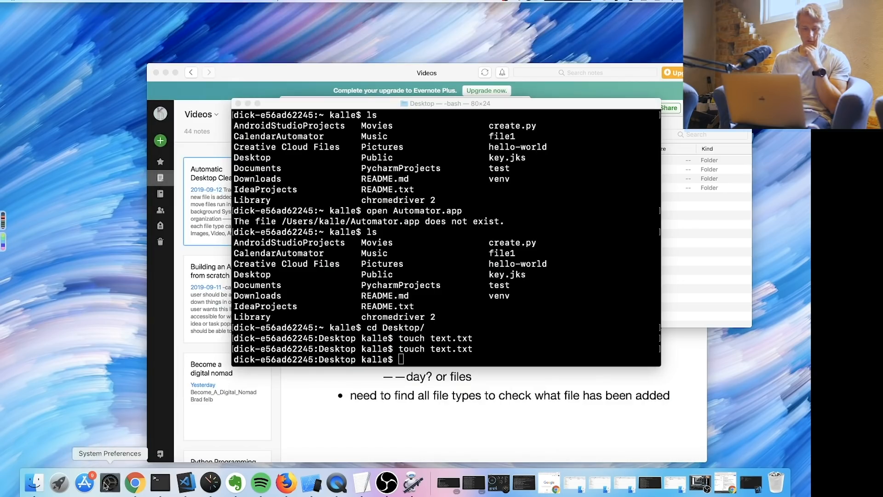
- Add the deskcleaner app from Documents to the Users & Groups login items
left_click(109, 482)
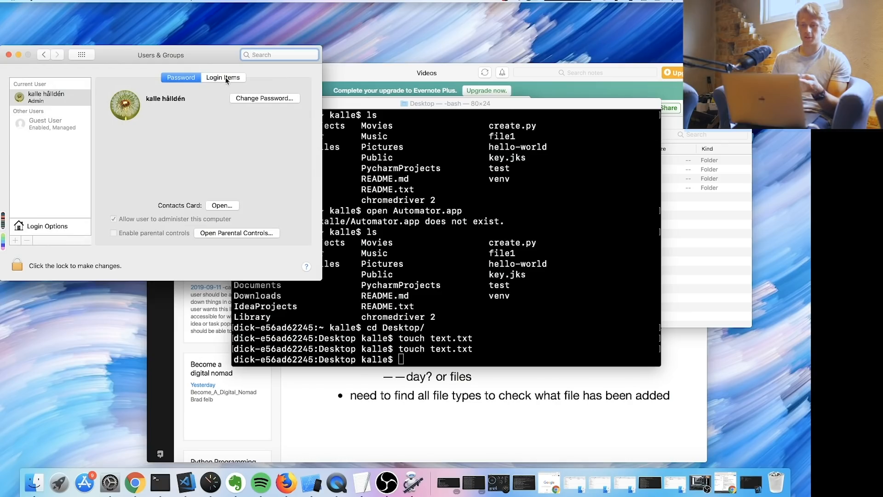
left_click(223, 78)
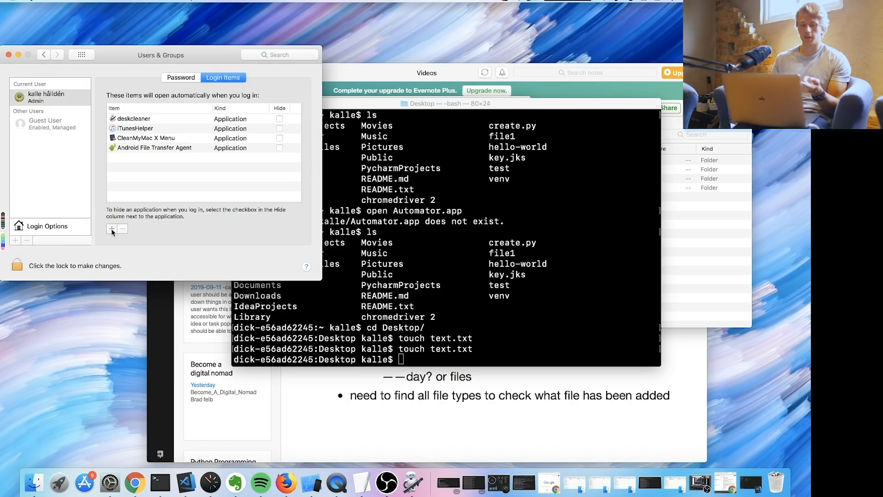
left_click(111, 229)
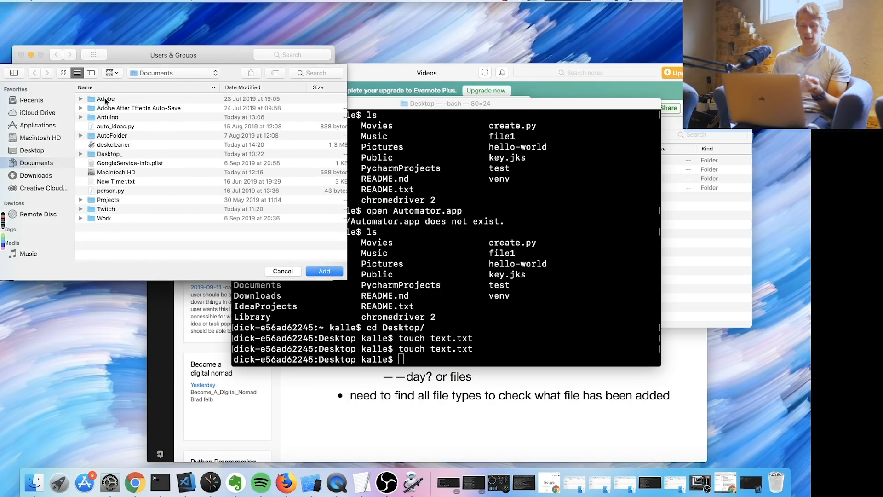
left_click(114, 144)
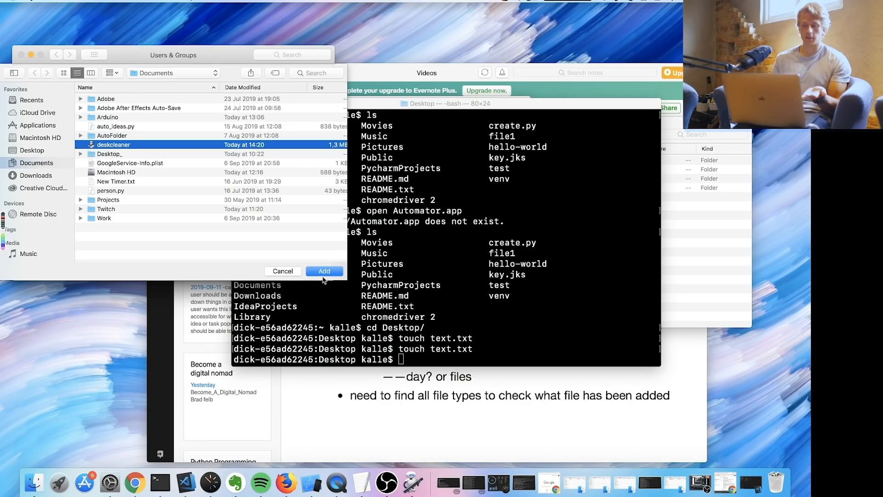
left_click(323, 271)
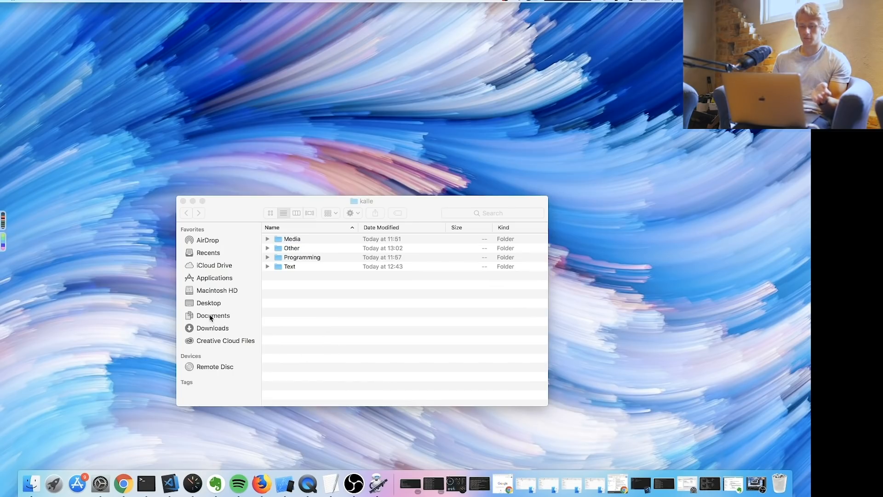
- Drag person.py from Documents onto the desktop
left_click(213, 314)
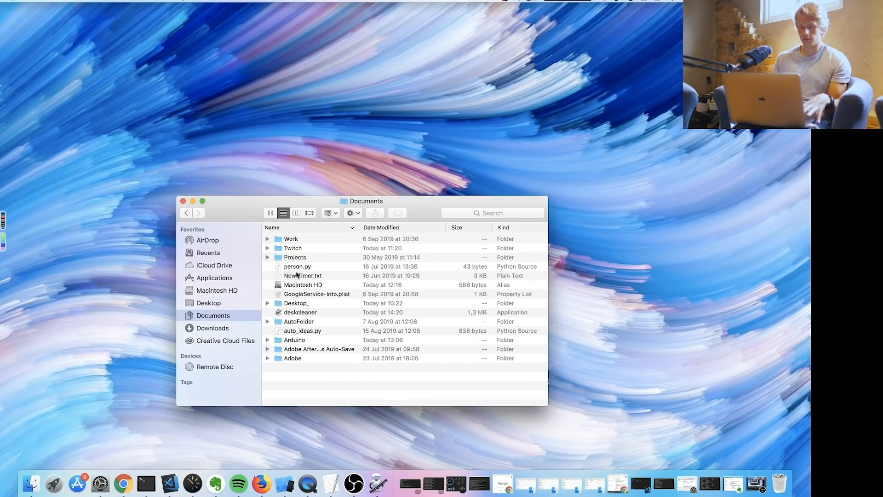
left_click(297, 266)
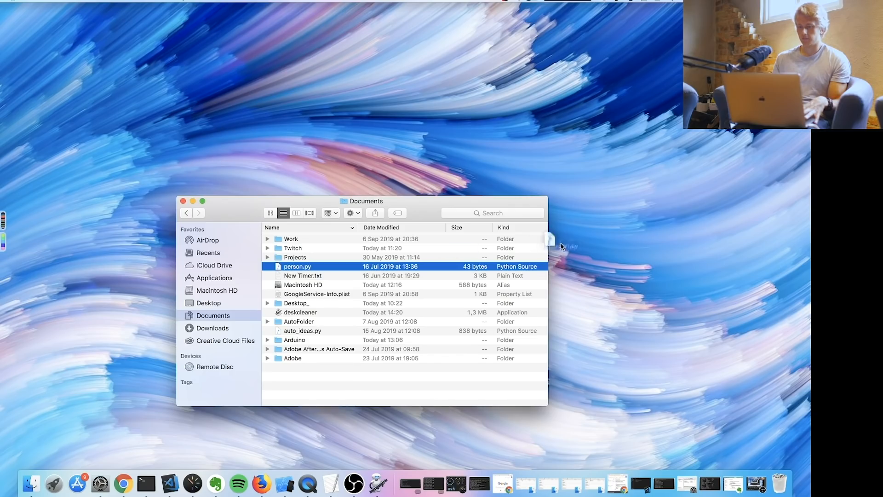
left_click_drag(297, 265, 731, 329)
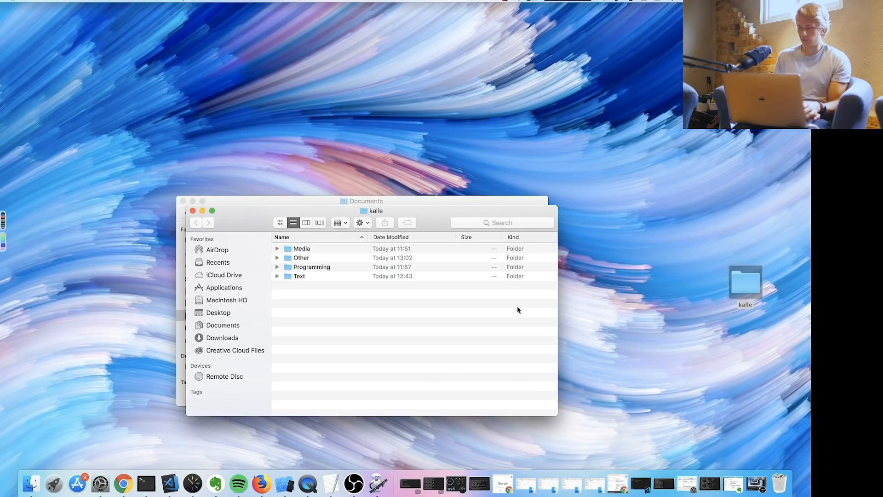
- Open kalle's Programming > Python > 2019 folder to find person.py
double_click(312, 267)
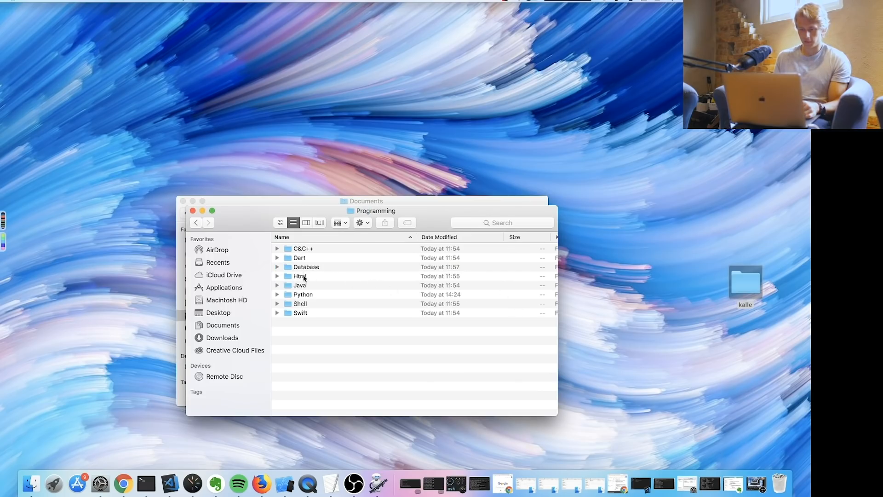
double_click(303, 294)
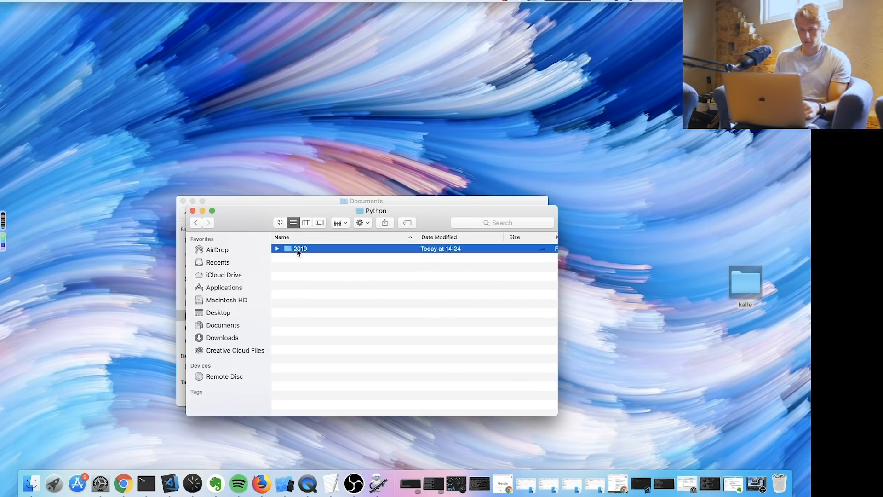
double_click(300, 249)
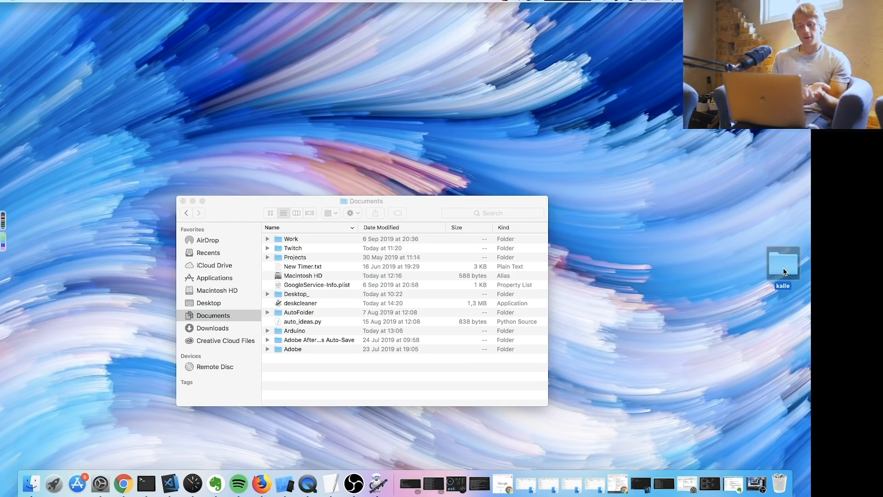
mouse_move(361, 215)
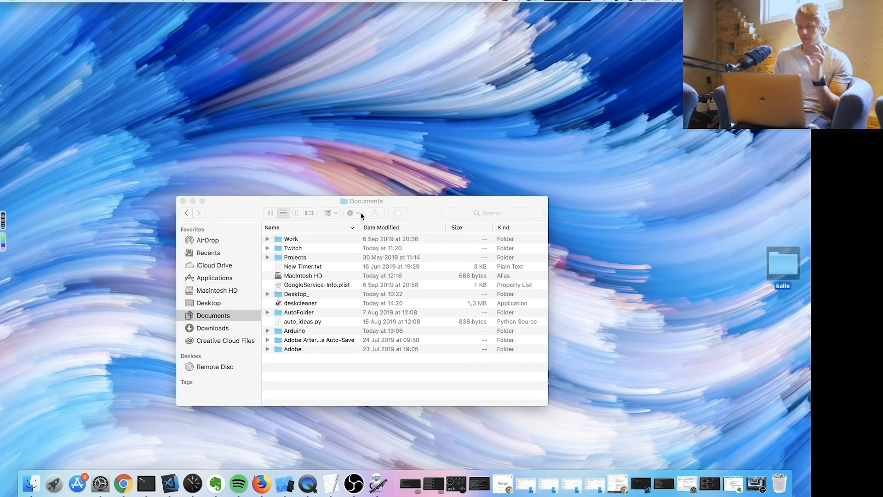
- Close the Documents Finder window
left_click(182, 201)
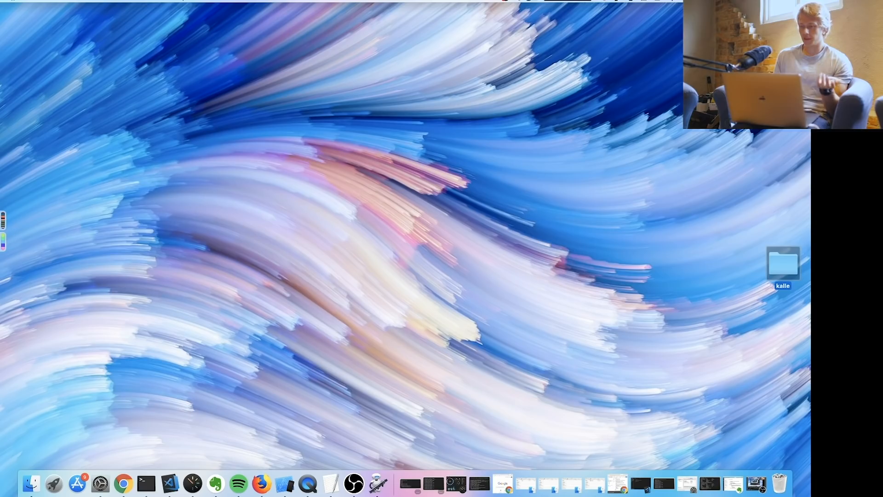
mouse_move(650, 142)
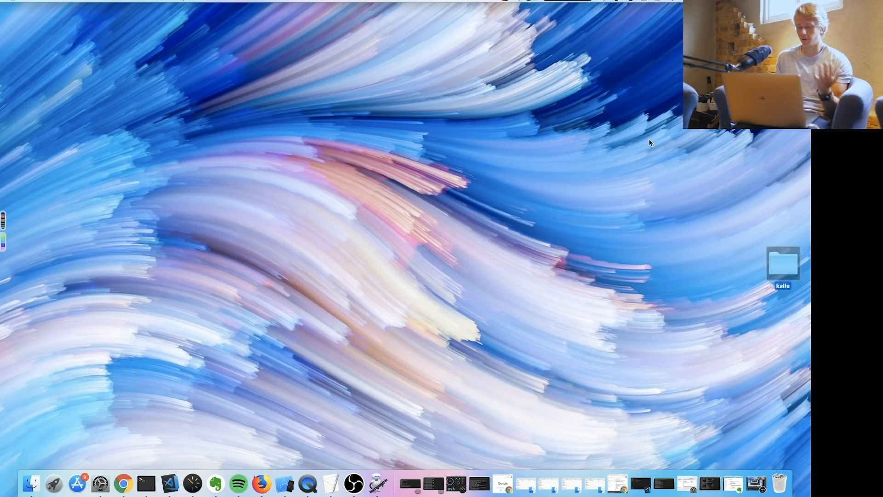
mouse_move(395, 314)
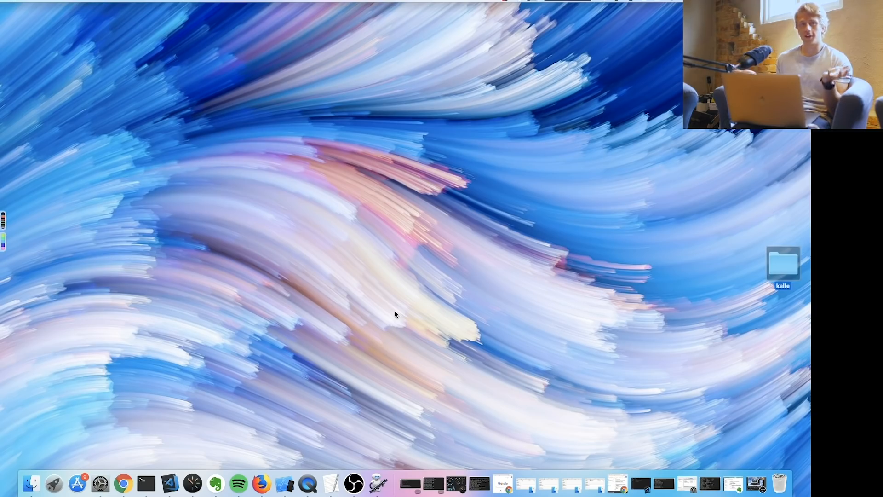
mouse_move(338, 393)
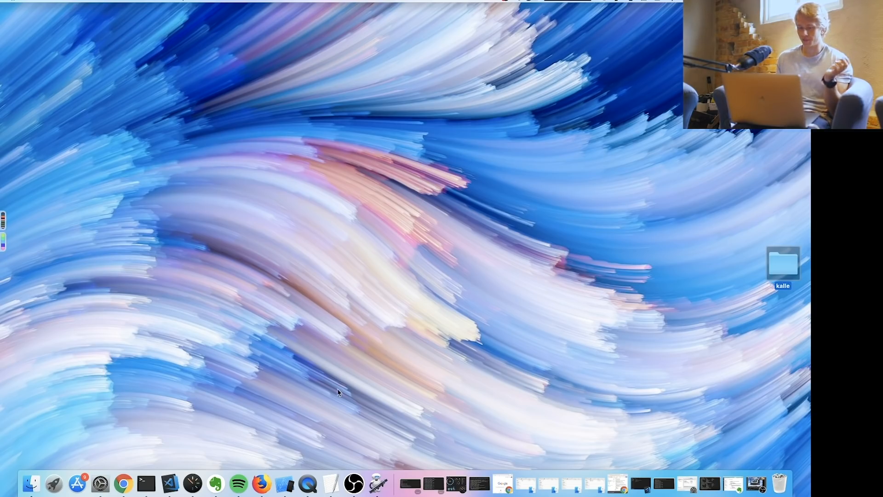
mouse_move(780, 270)
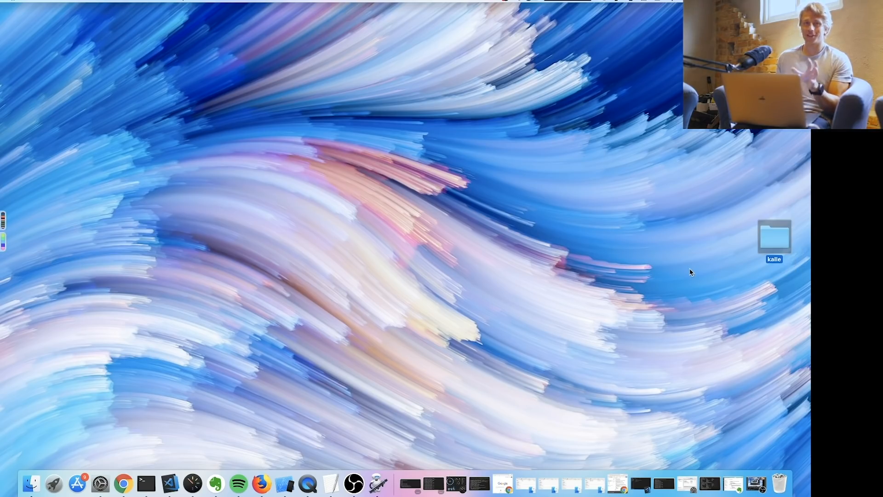
mouse_move(431, 275)
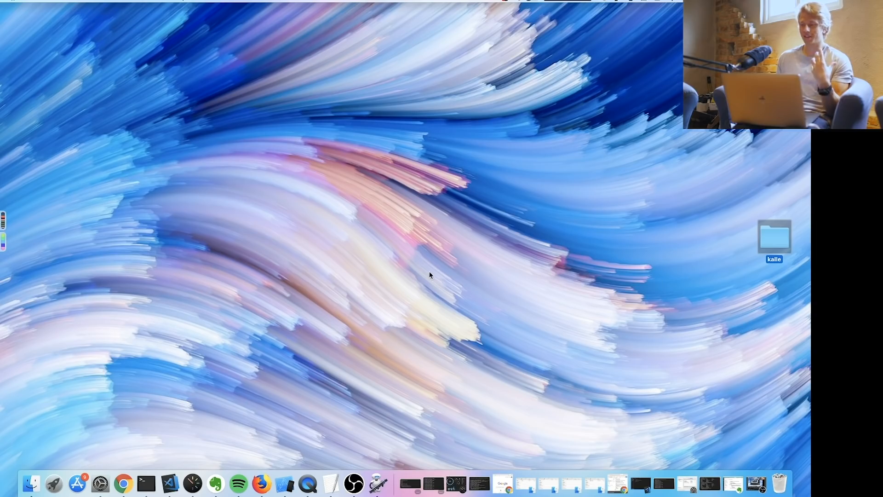
mouse_move(176, 313)
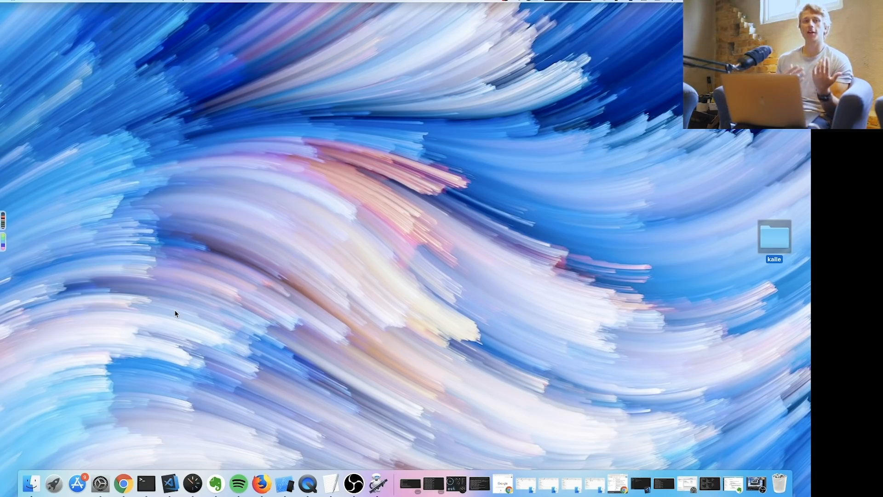
mouse_move(353, 341)
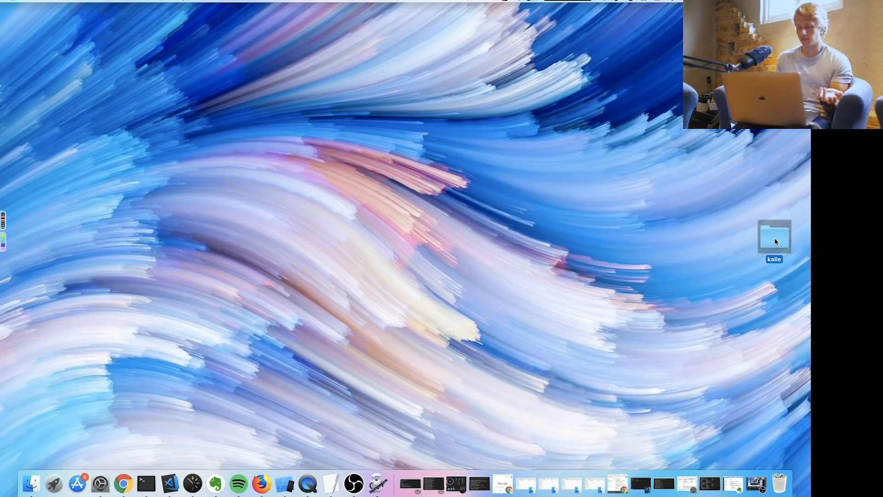
double_click(773, 236)
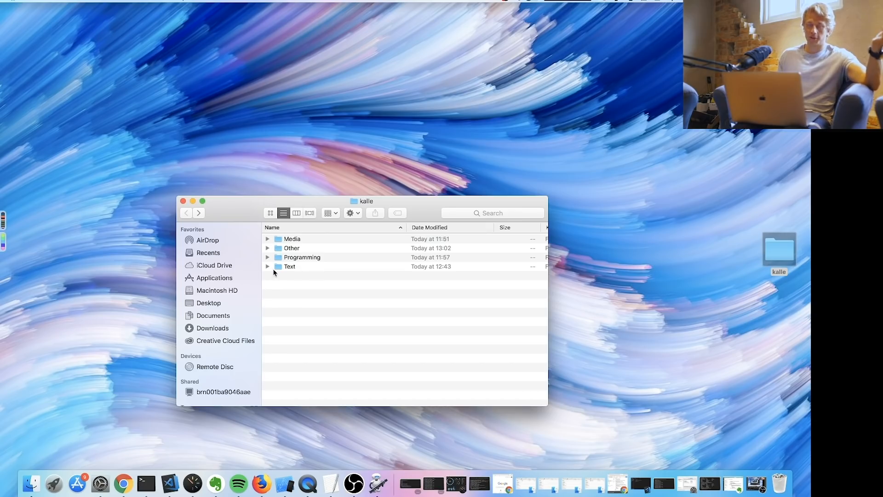
mouse_move(308, 247)
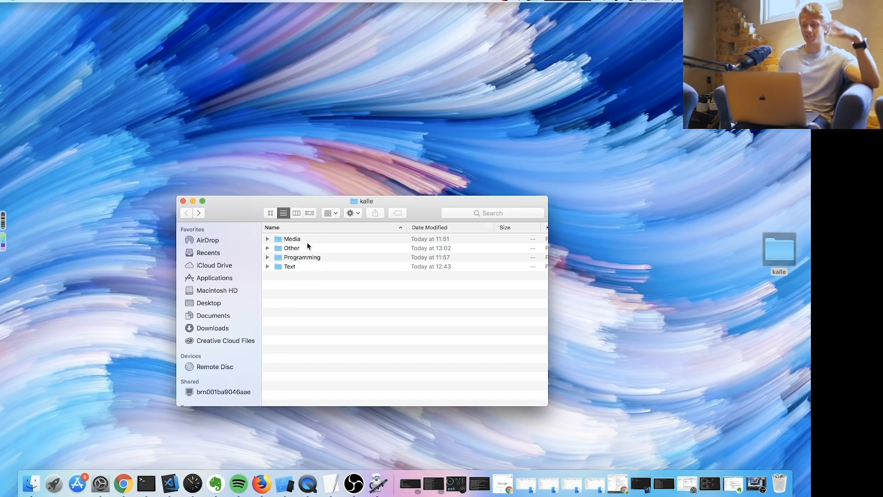
mouse_move(297, 293)
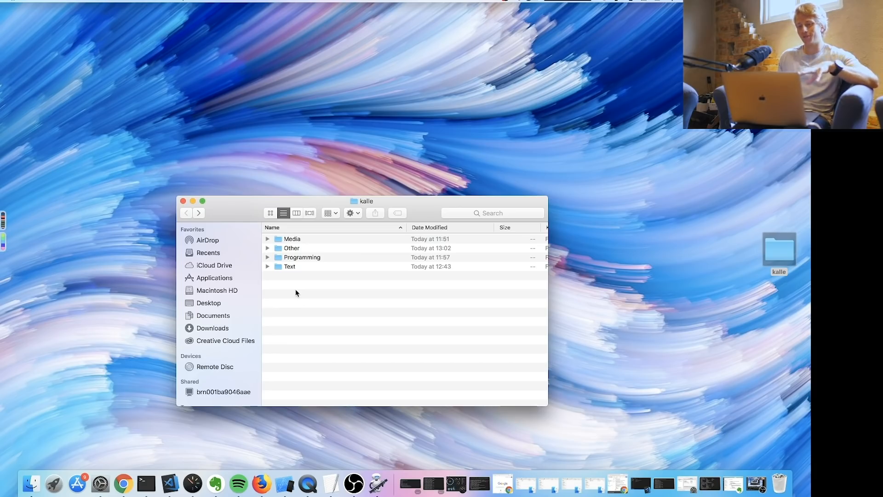
mouse_move(325, 289)
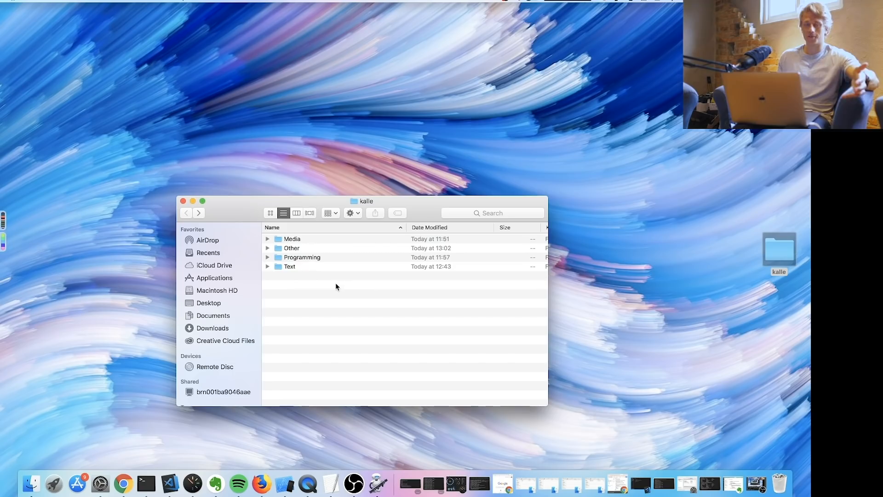
double_click(289, 266)
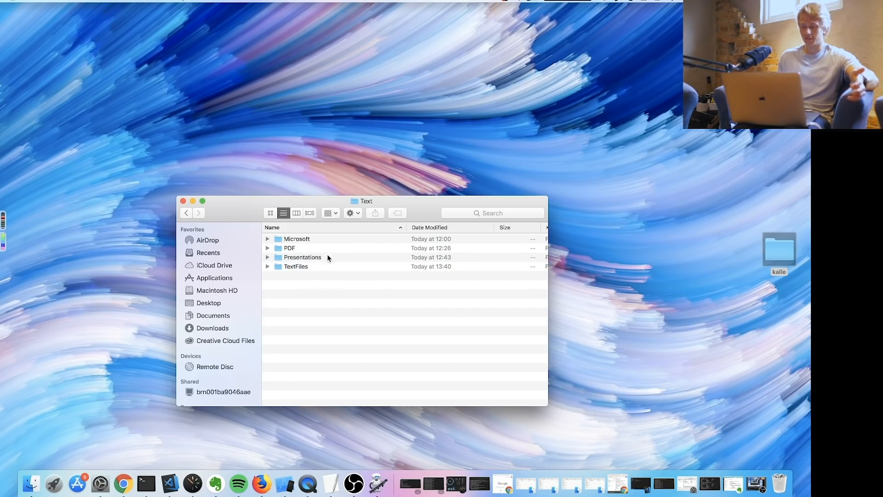
left_click(185, 212)
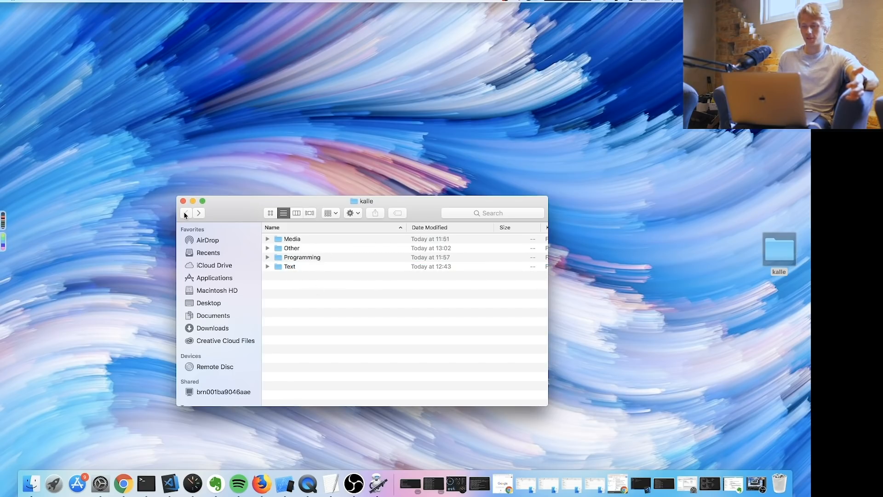
left_click(182, 201)
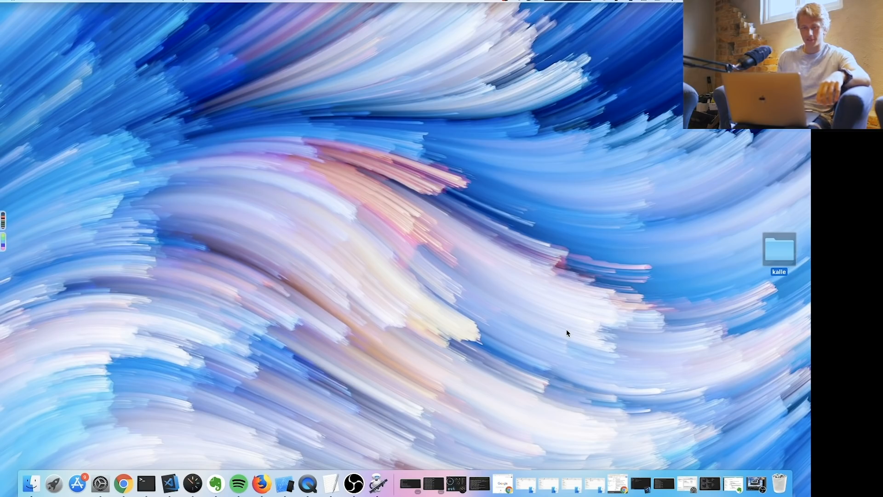